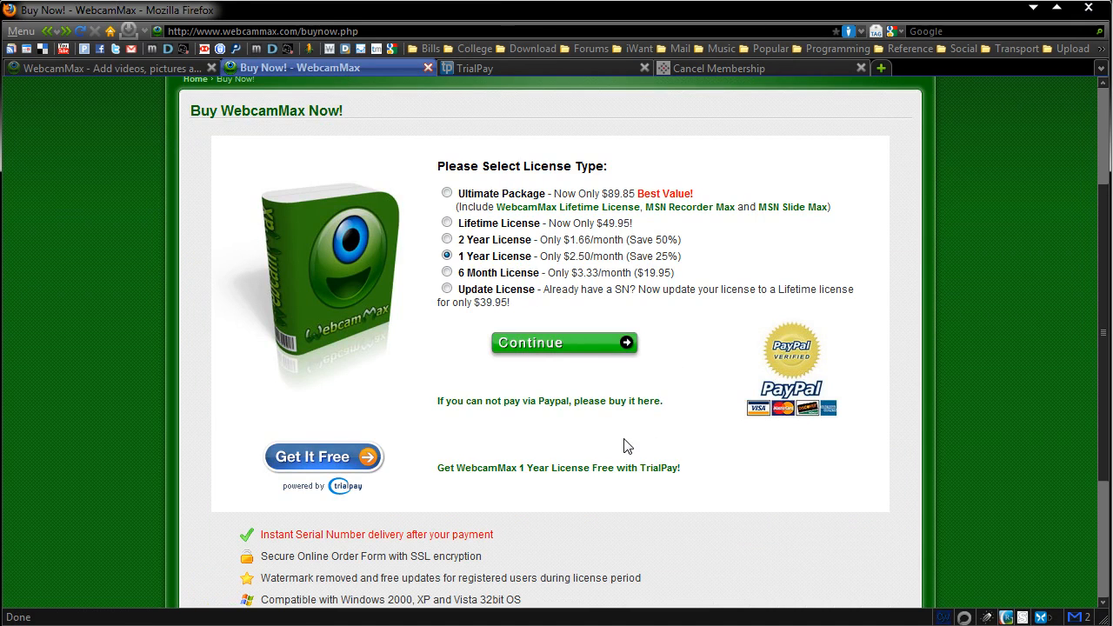
pyautogui.moveTo(525, 473)
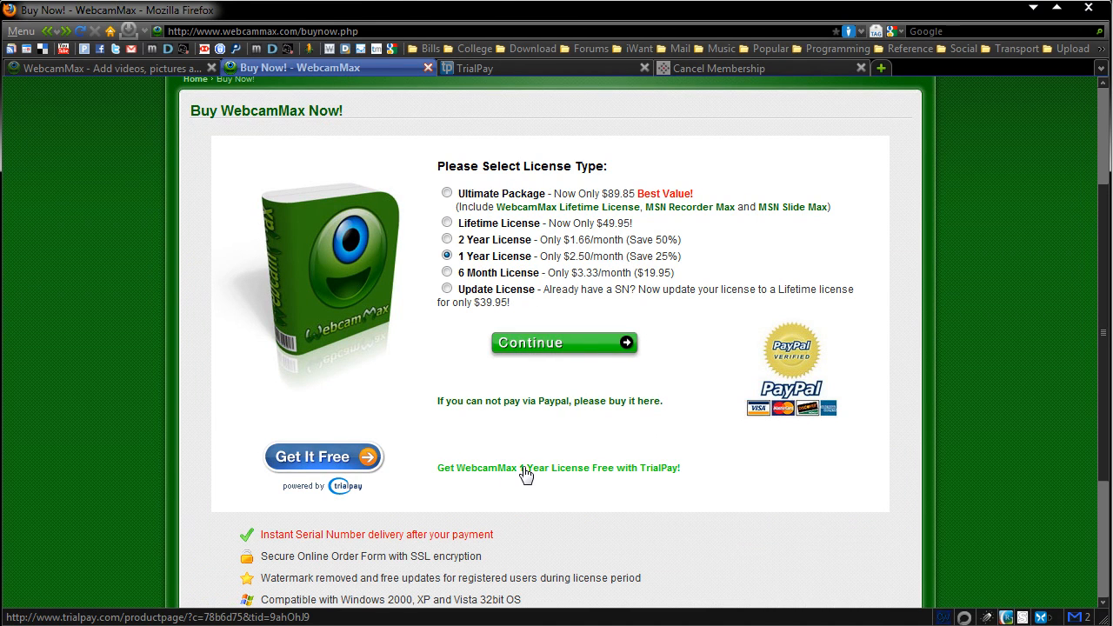
pyautogui.moveTo(657, 478)
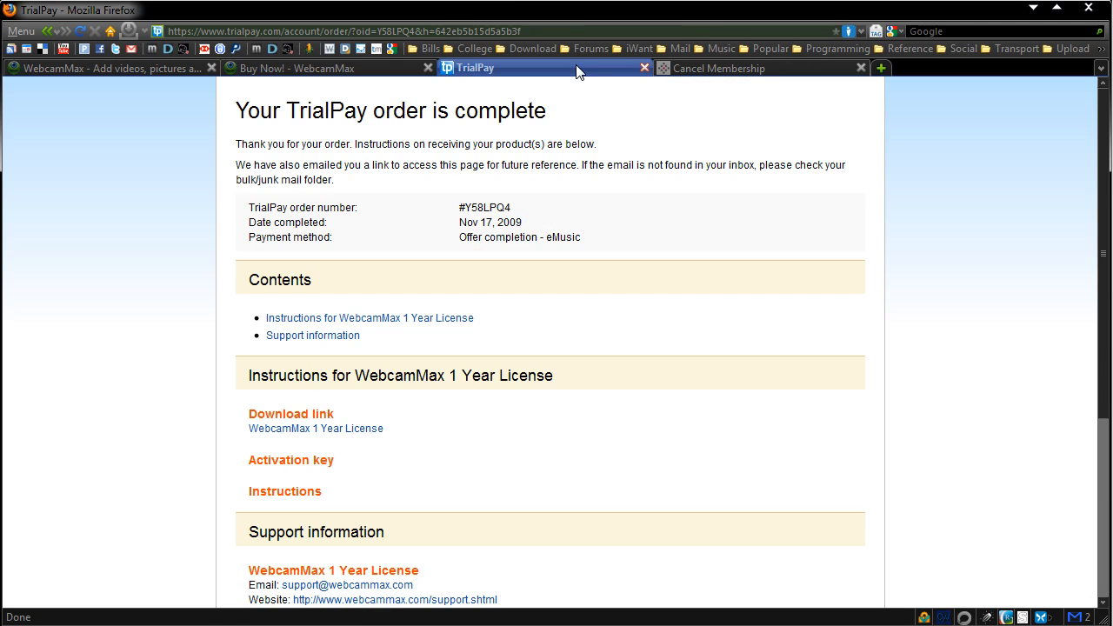
# Step: Flip between the eMusic cancel, WebcamMax purchase and TrialPay confirmation tabs, ending on the license instructions
pyautogui.click(720, 68)
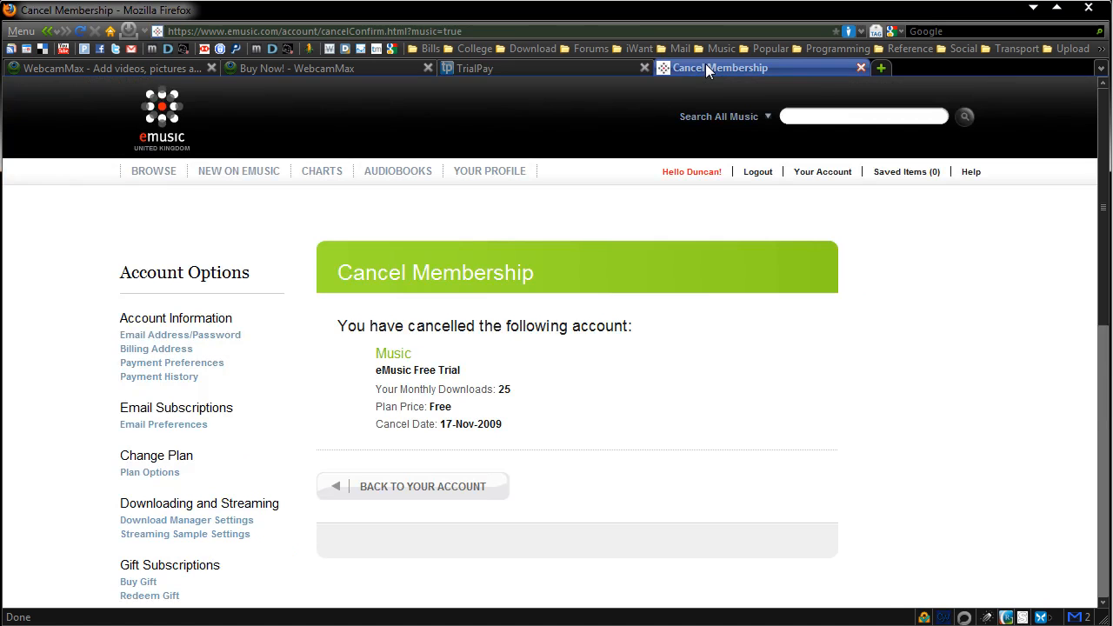
pyautogui.click(474, 68)
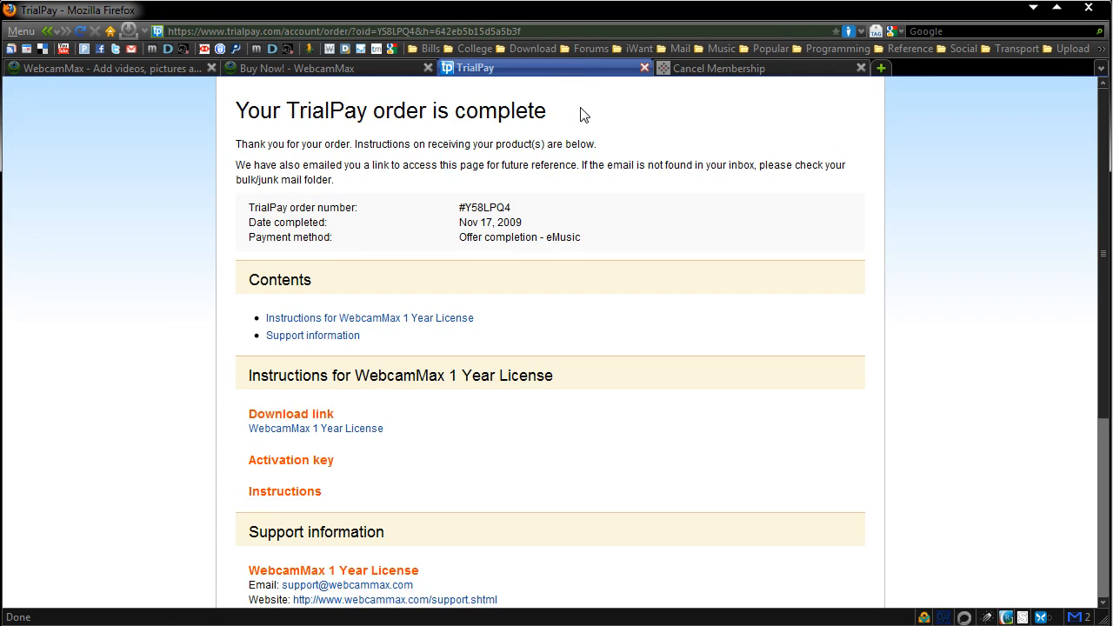
pyautogui.moveTo(441, 428)
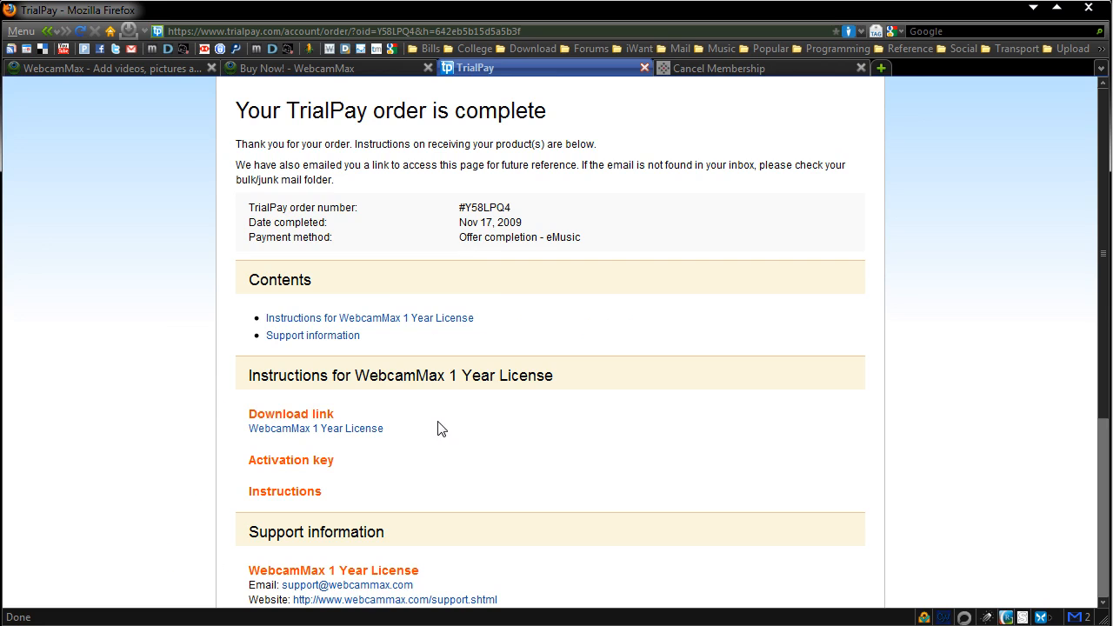
pyautogui.click(296, 68)
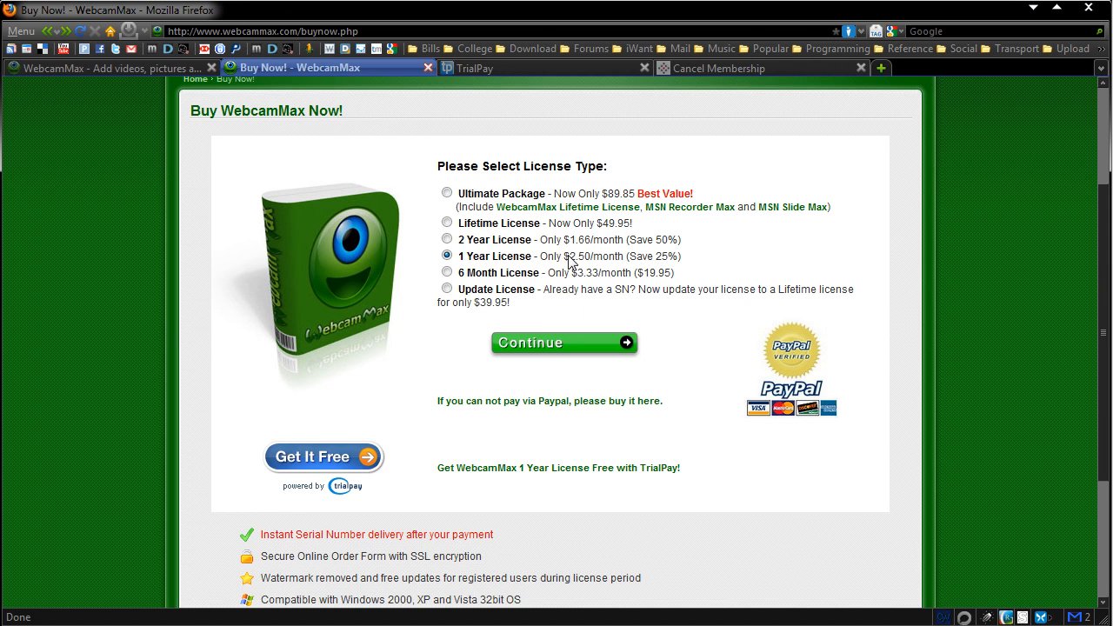
pyautogui.click(543, 68)
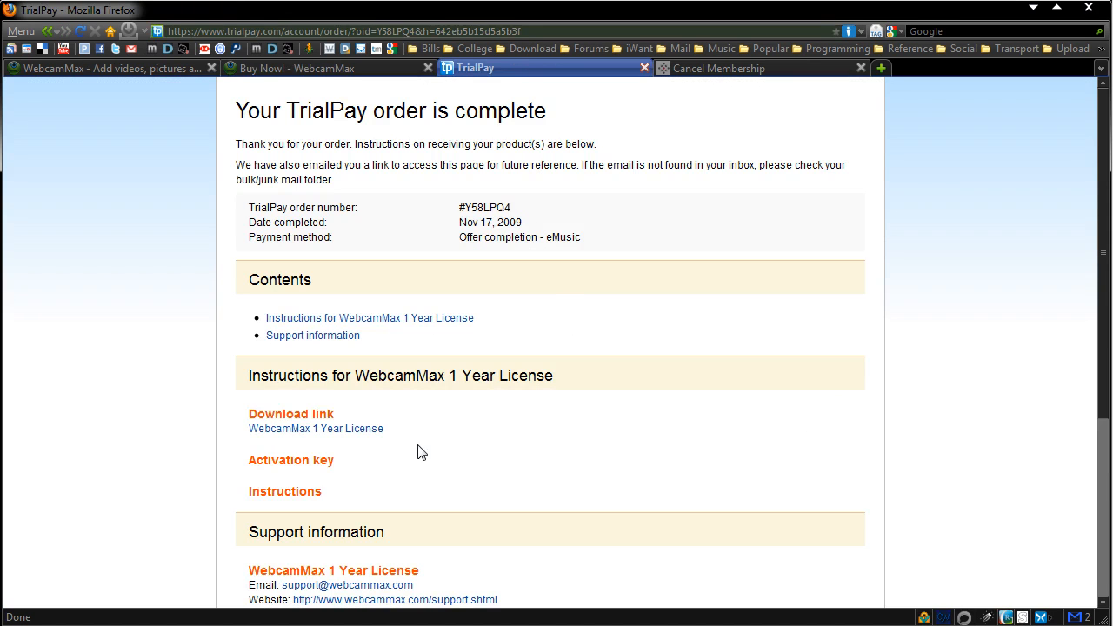
pyautogui.moveTo(299, 489)
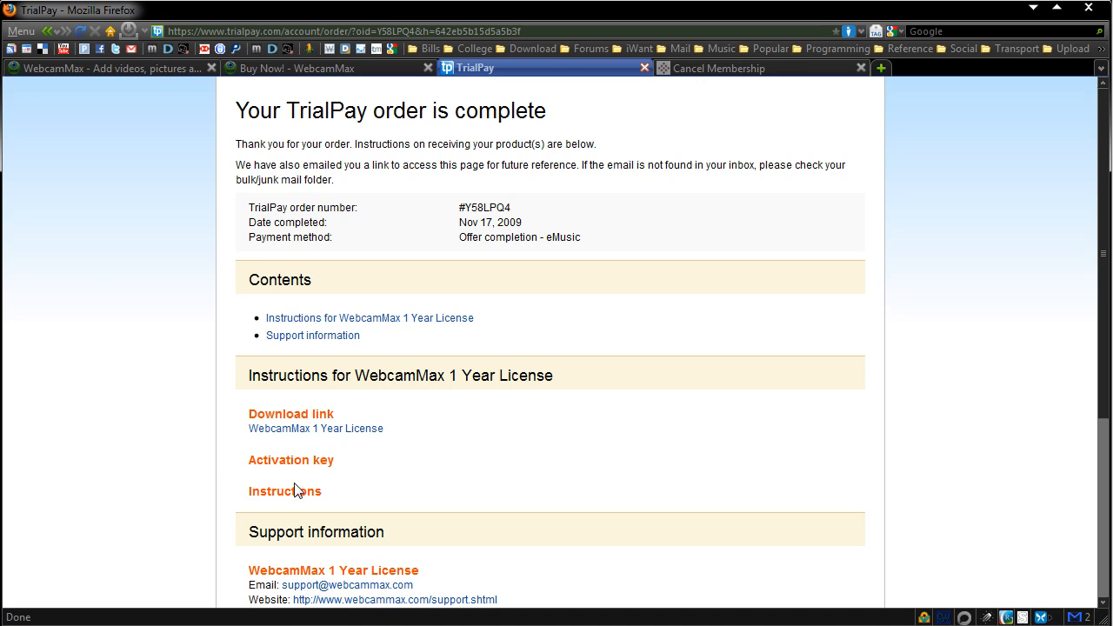
pyautogui.click(327, 67)
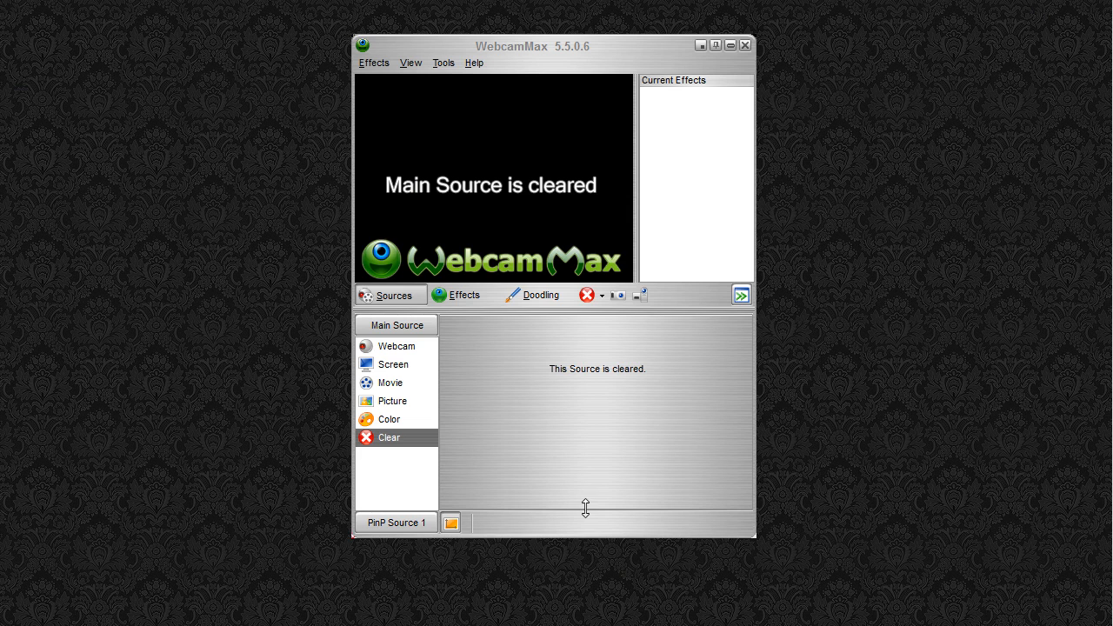
pyautogui.moveTo(411, 358)
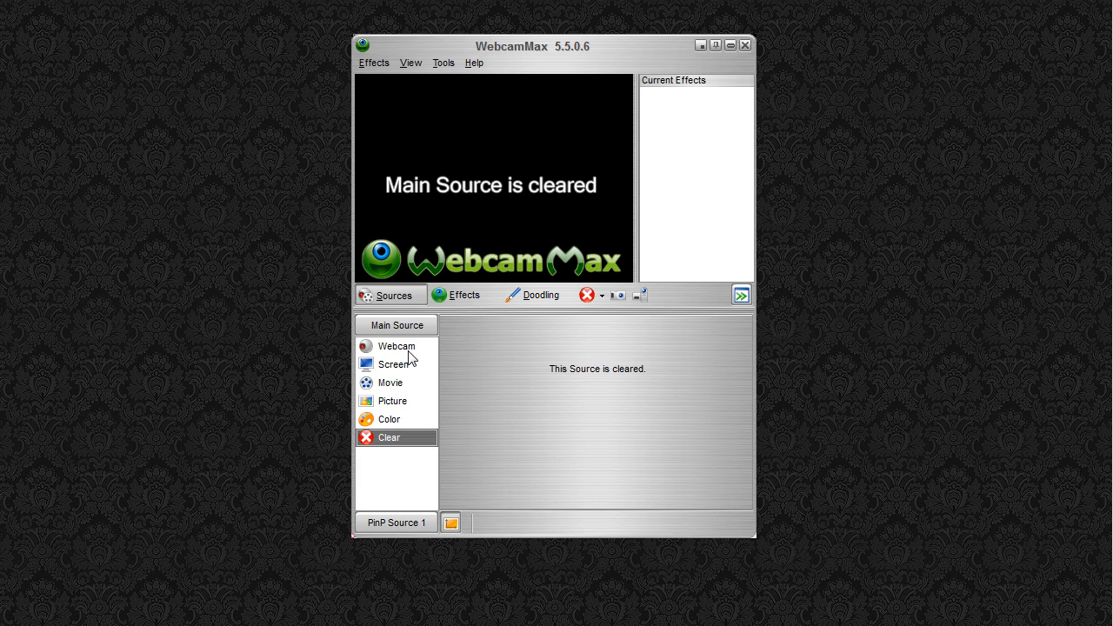
# Step: Set the main source to the webcam and confirm the Microsoft LifeCam VX-3000 device
pyautogui.click(396, 346)
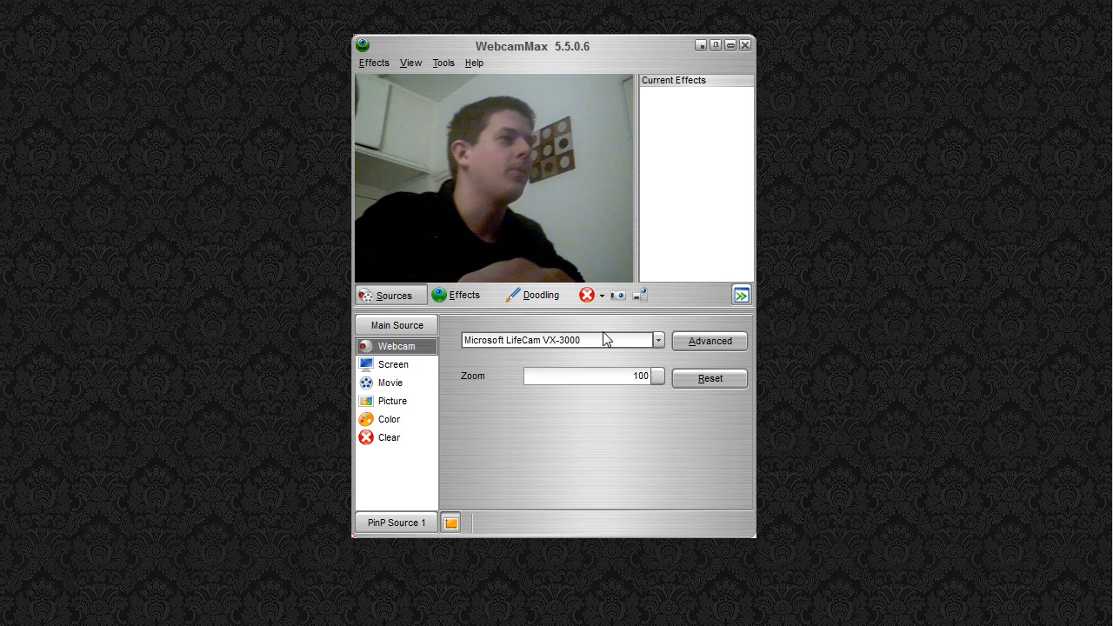
pyautogui.click(658, 339)
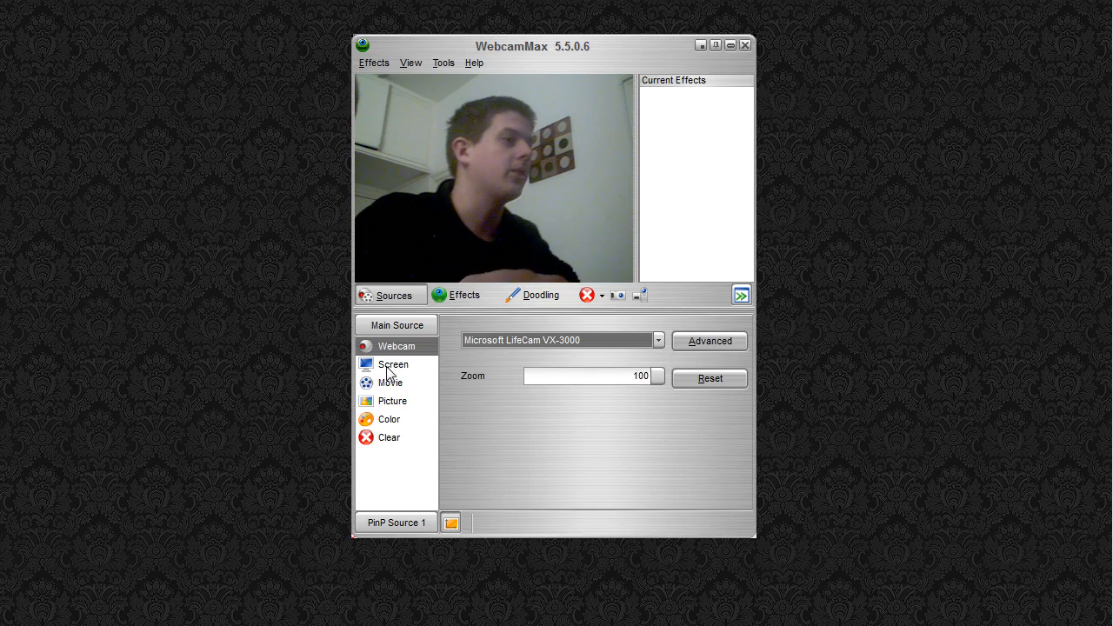
# Step: Try screen capture, movie playlist and still picture as the main source
pyautogui.click(393, 365)
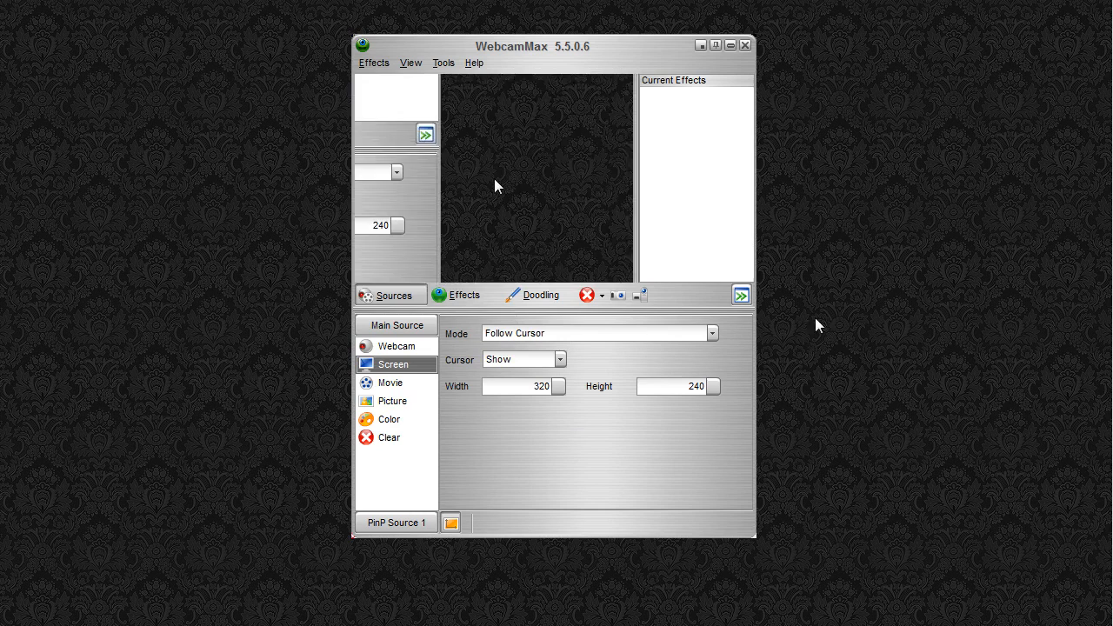
pyautogui.click(426, 134)
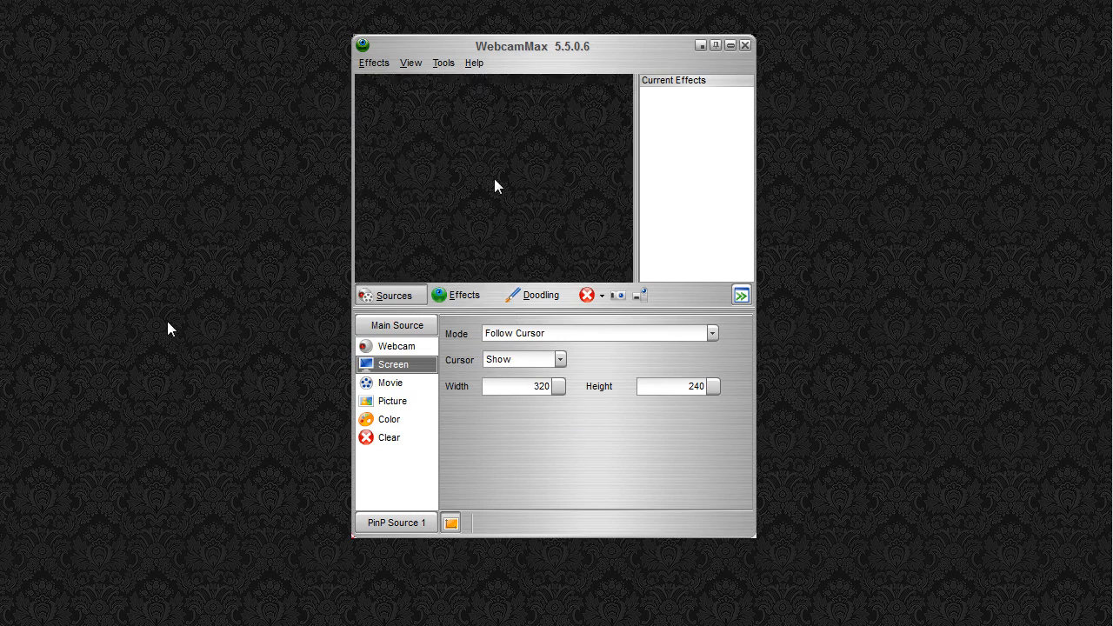
pyautogui.click(711, 332)
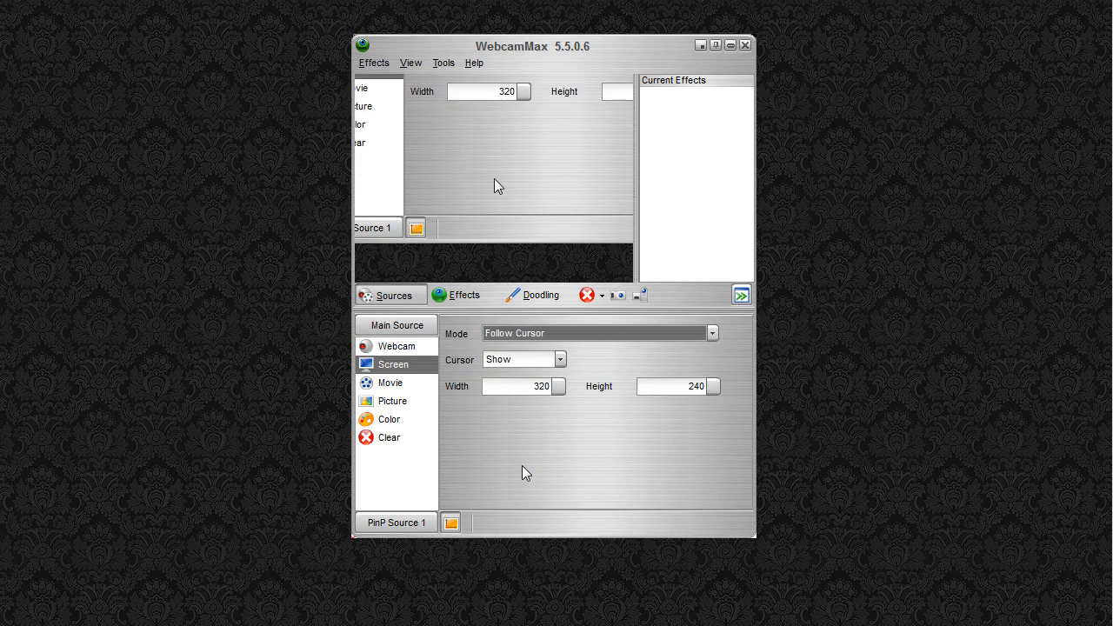
pyautogui.click(389, 383)
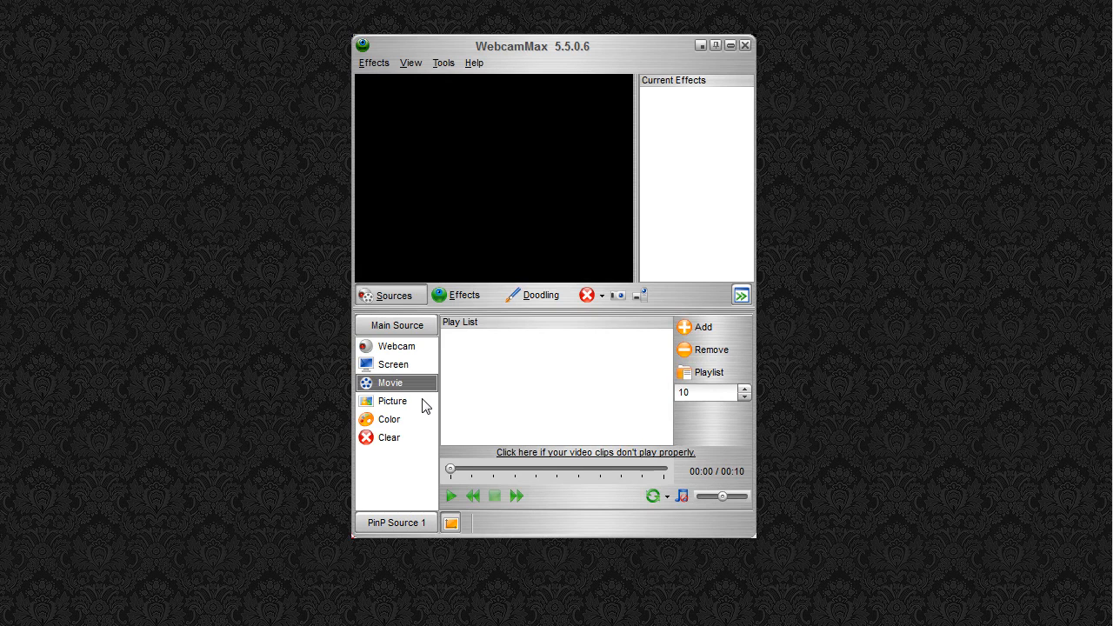
pyautogui.click(390, 419)
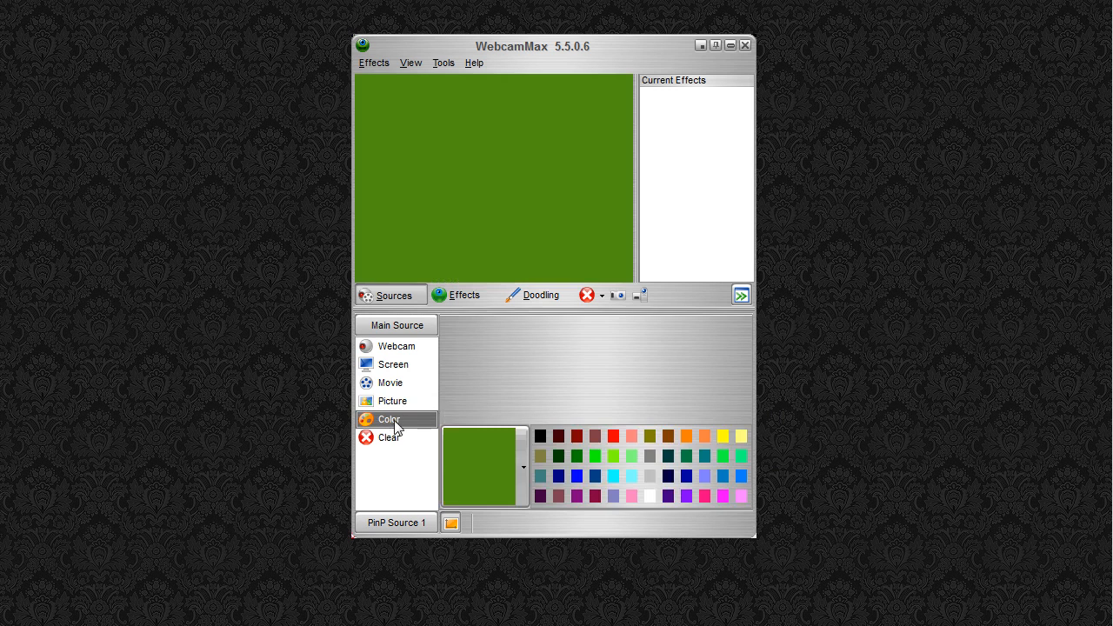
pyautogui.moveTo(410, 445)
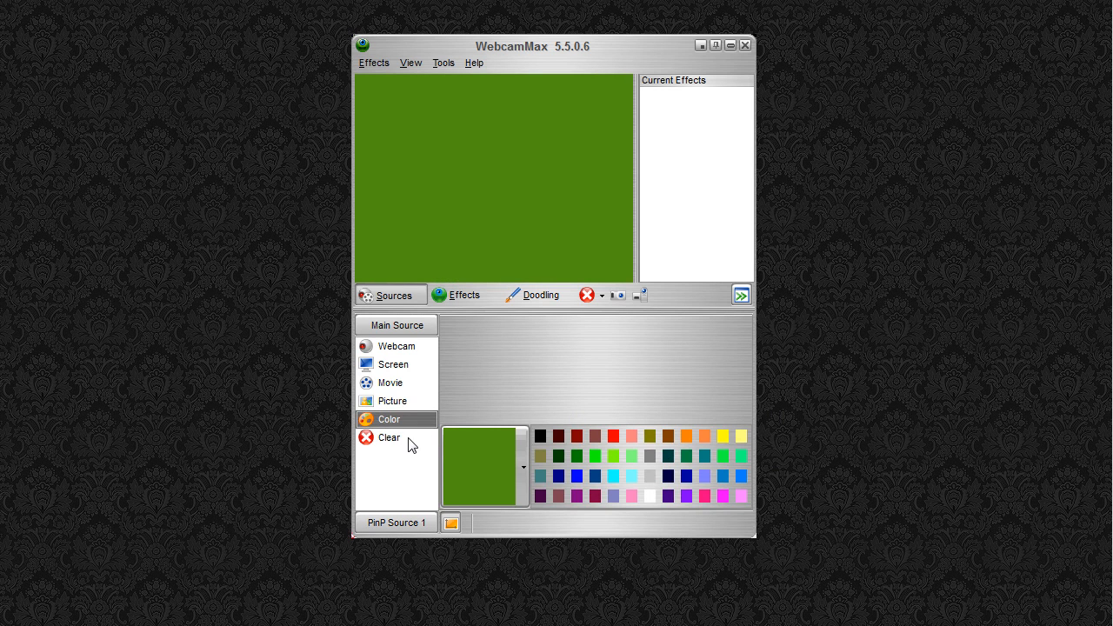
# Step: Clear the main source, then set it back to the webcam
pyautogui.click(389, 436)
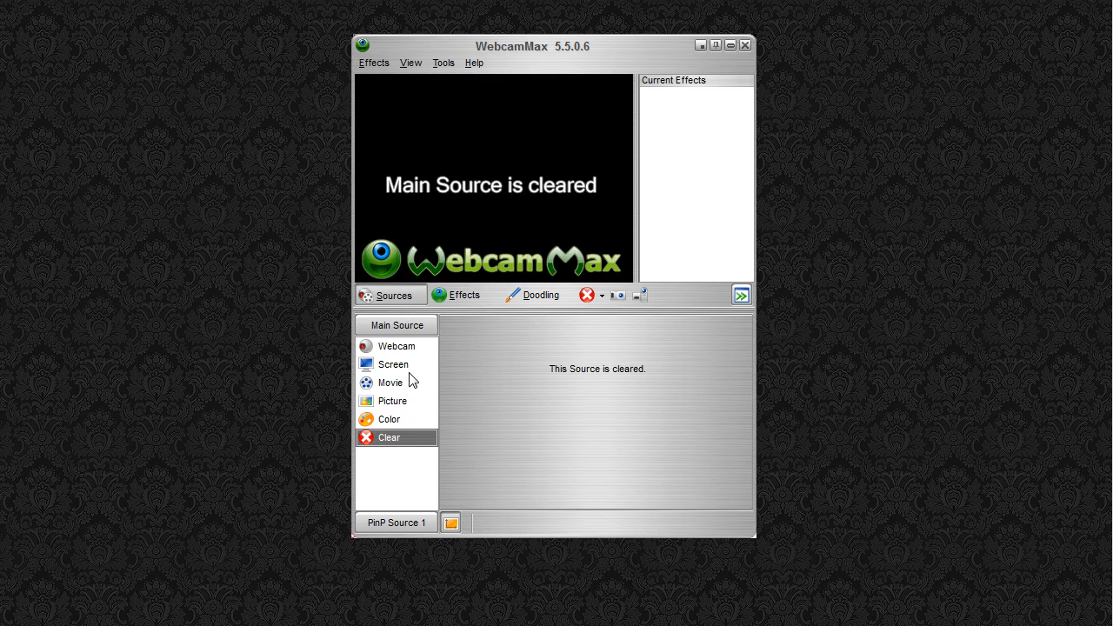
pyautogui.click(396, 346)
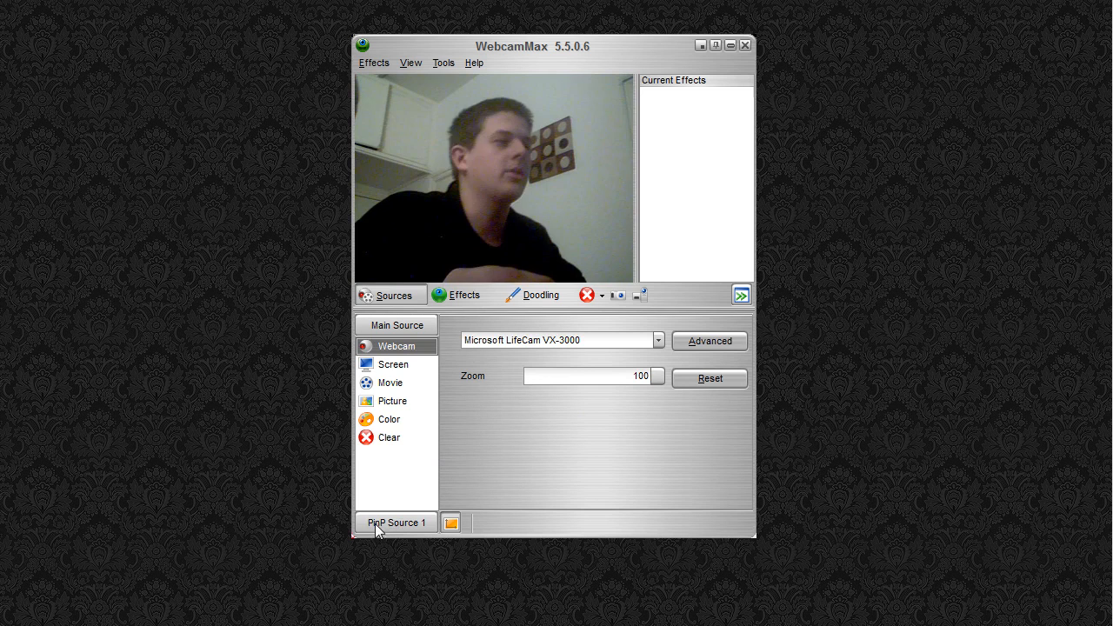
pyautogui.moveTo(409, 531)
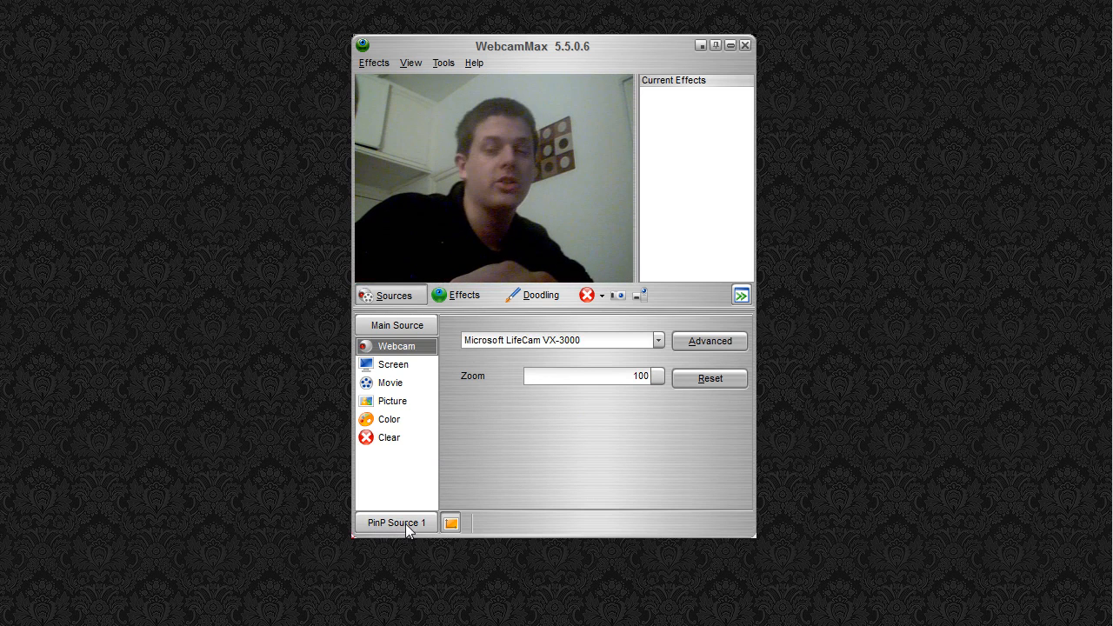
# Step: Set PiP Source 1 to screen capture and reposition the inset in the preview
pyautogui.click(396, 522)
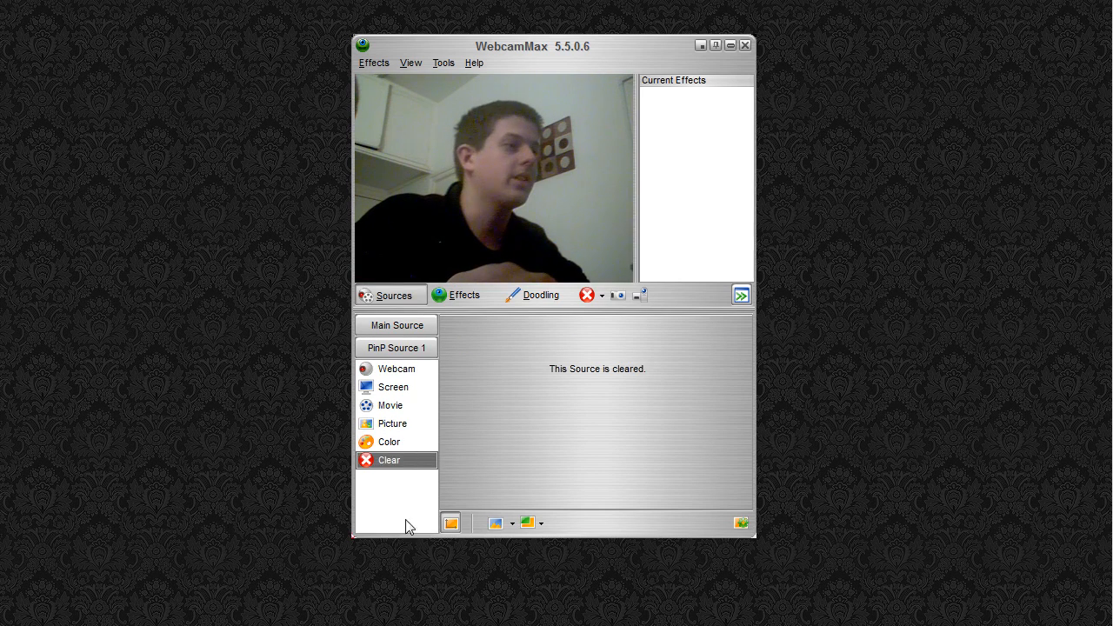
pyautogui.click(393, 386)
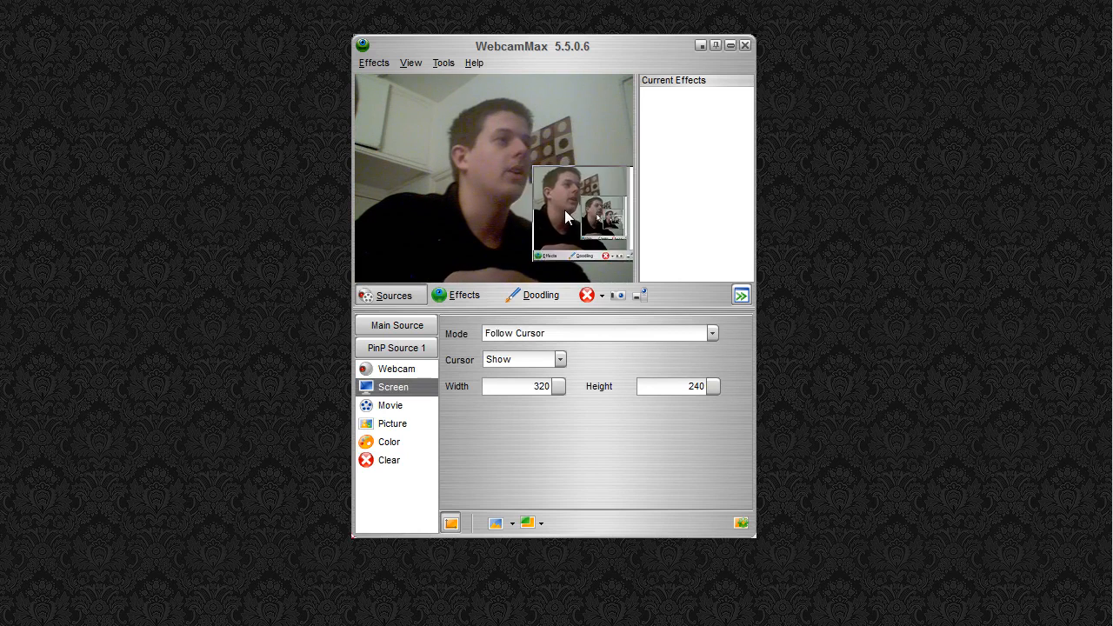
pyautogui.moveTo(581, 215); pyautogui.dragTo(553, 226)
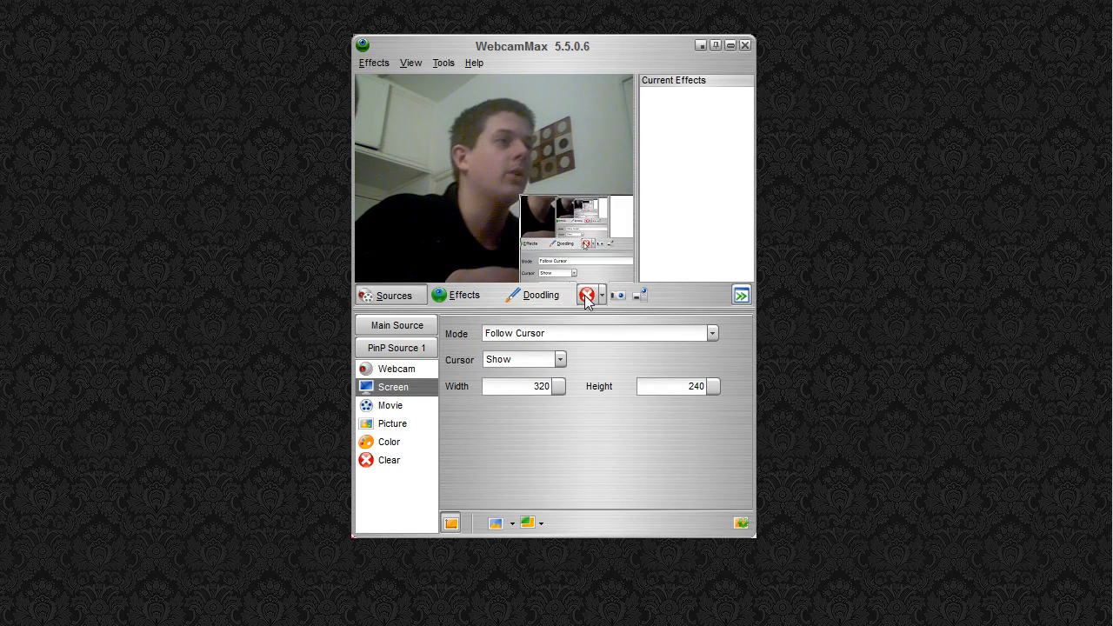
# Step: Clear the picture-in-picture source and return to the main source settings
pyautogui.click(389, 459)
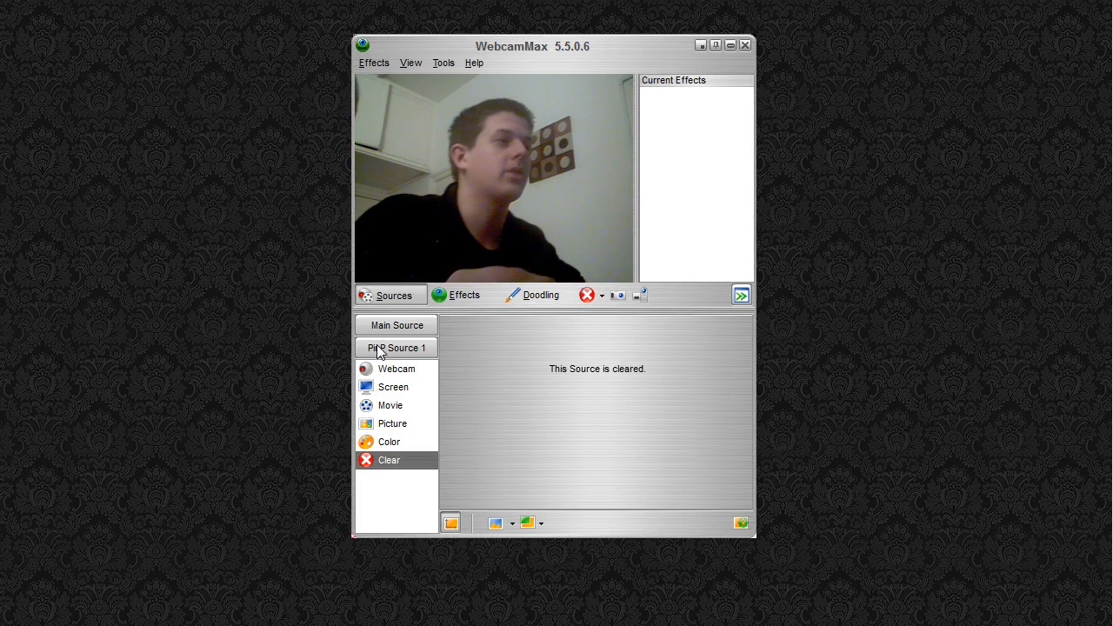
pyautogui.click(396, 325)
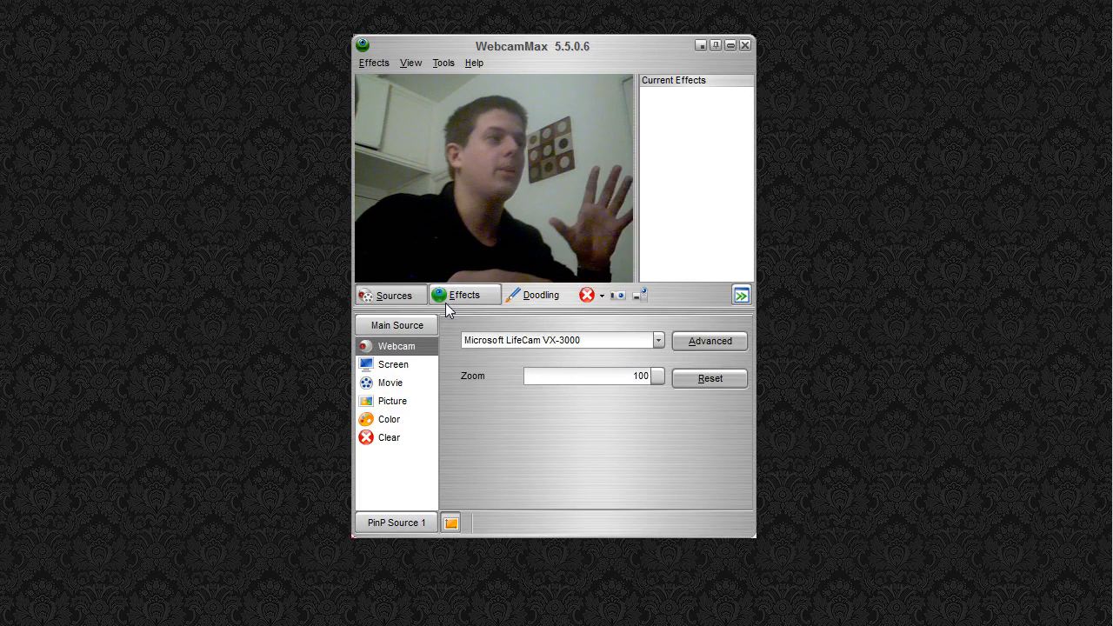
# Step: Apply the Blood Fire transform effect from the effects library to the webcam feed
pyautogui.click(465, 295)
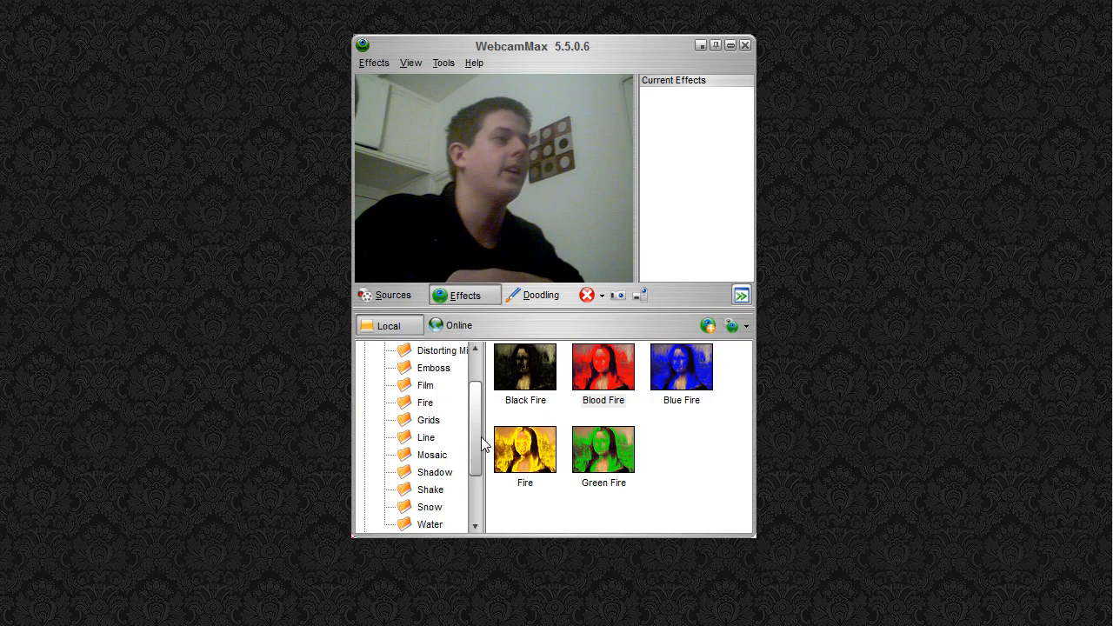
pyautogui.scroll(3)
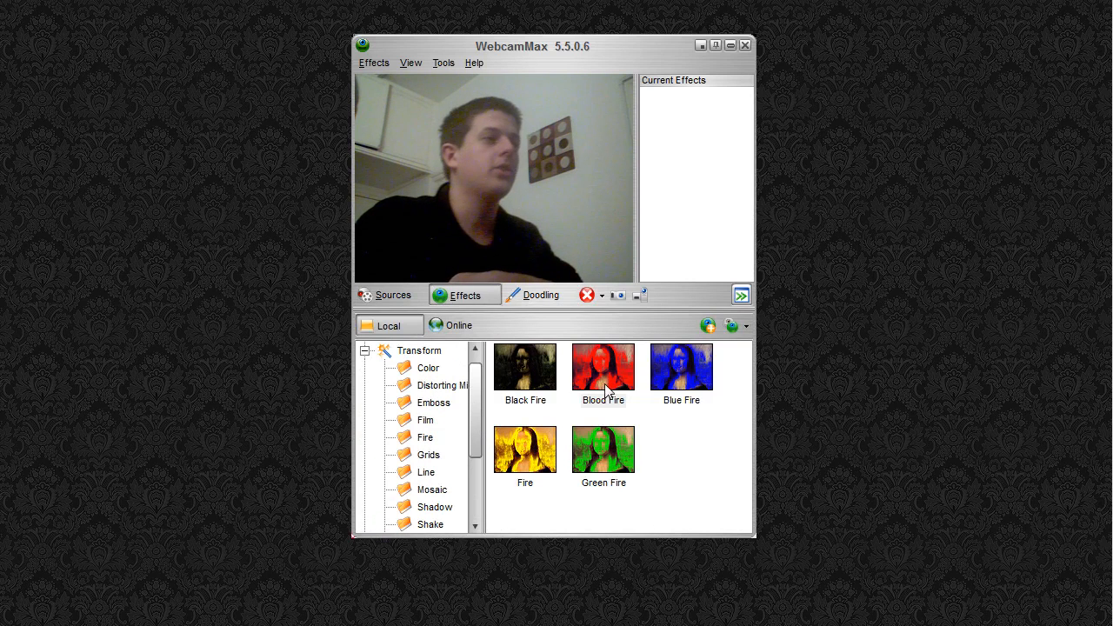
pyautogui.moveTo(608, 376)
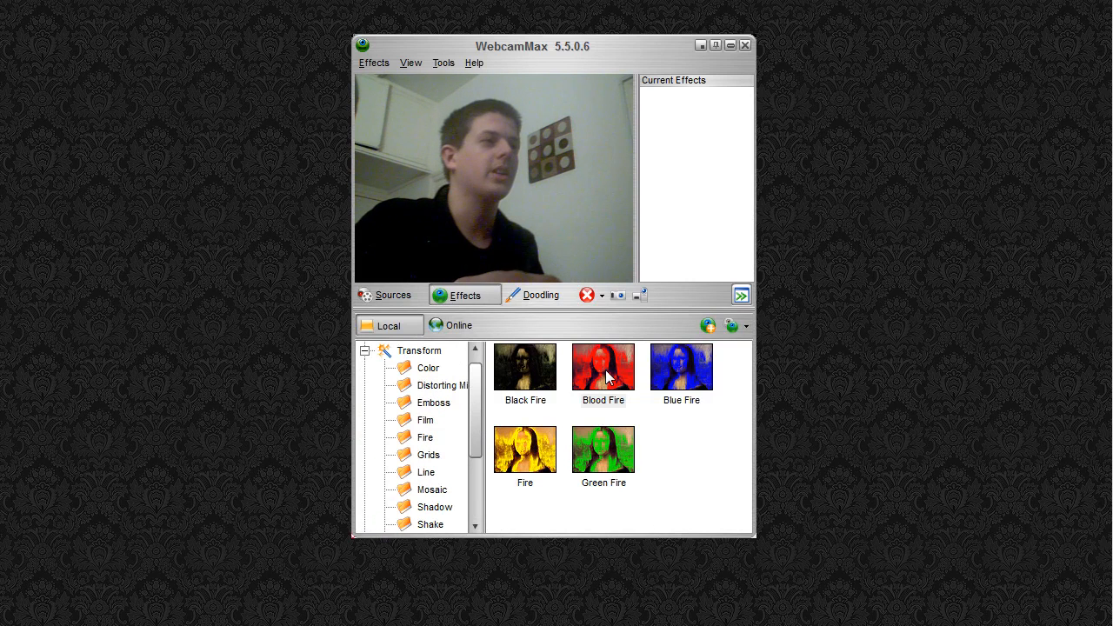
pyautogui.doubleClick(602, 365)
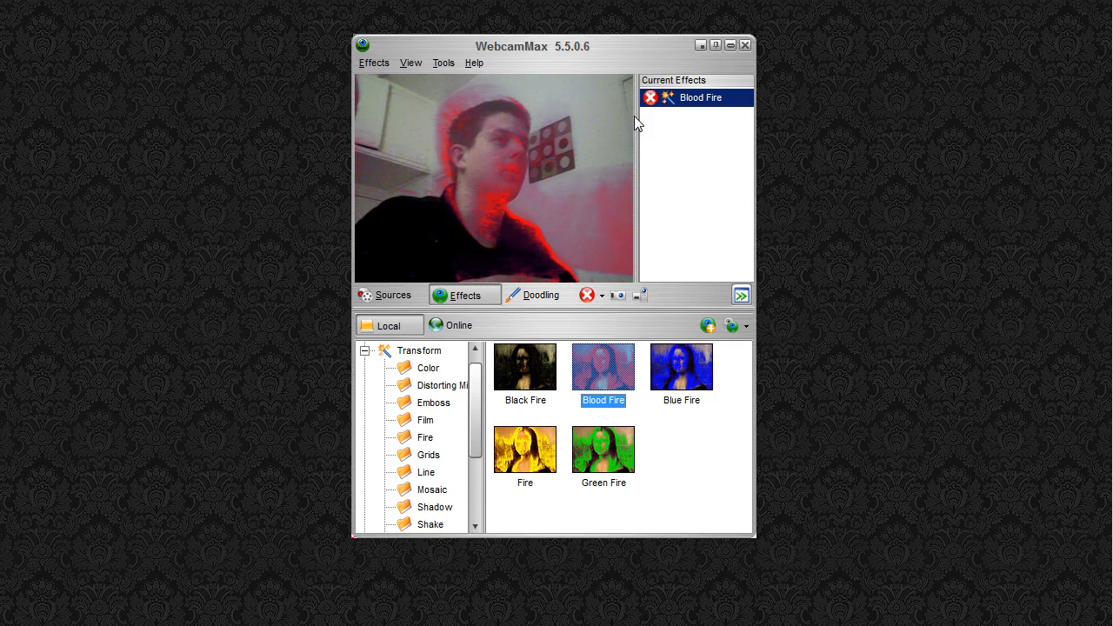
pyautogui.moveTo(755, 225)
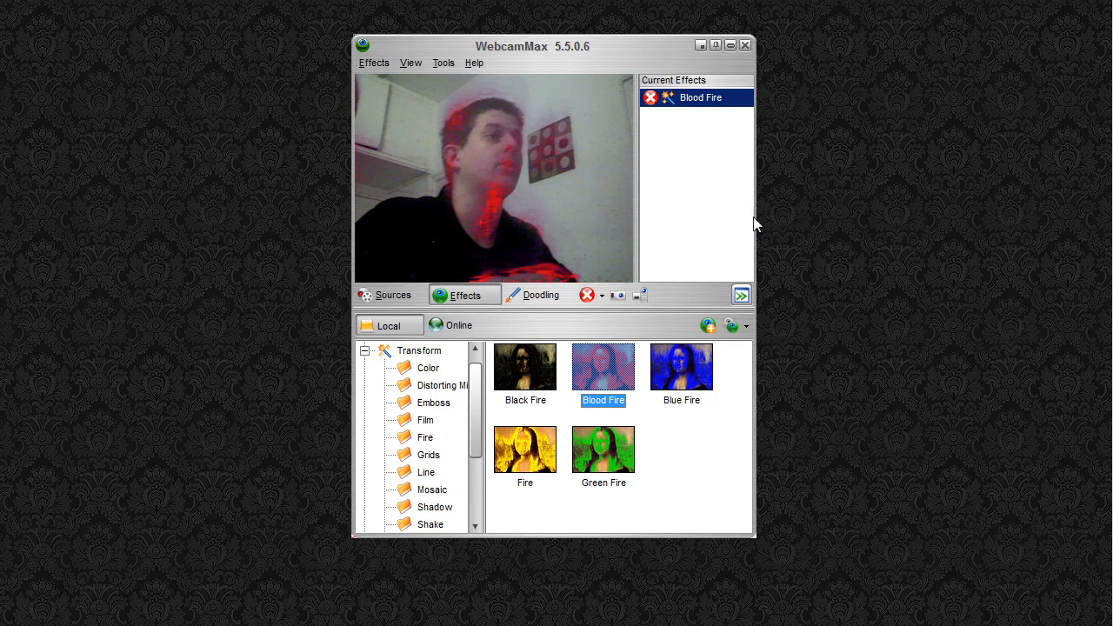
# Step: Show the effect properties pane and remove the Blood Fire effect
pyautogui.click(741, 296)
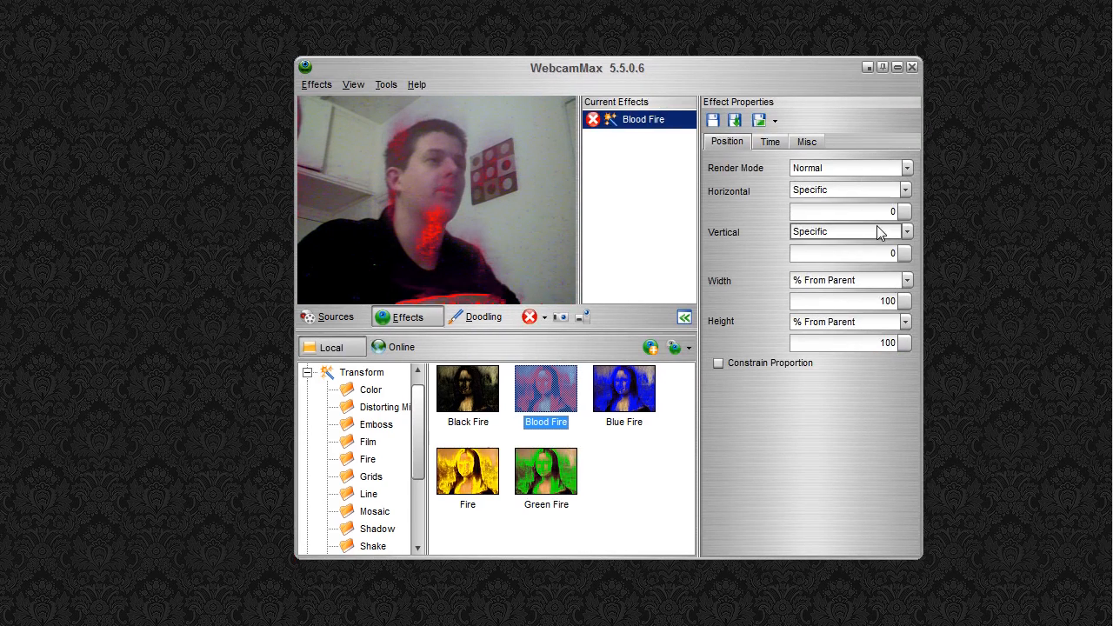
pyautogui.click(807, 141)
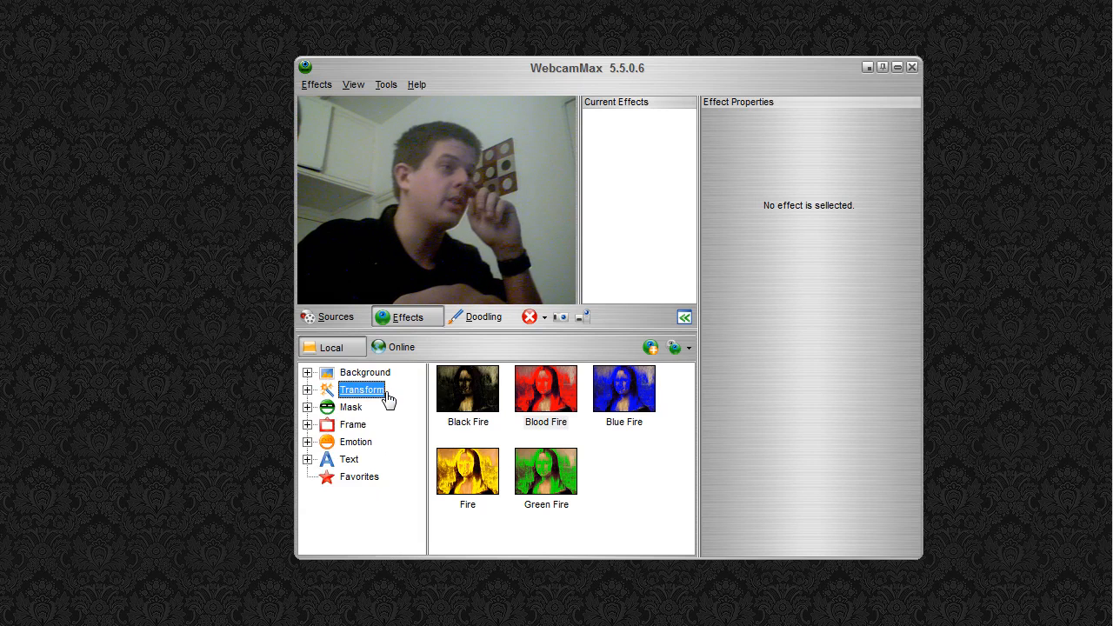
# Step: Look for online effects and dismiss the 'Class not registered' error
pyautogui.click(651, 347)
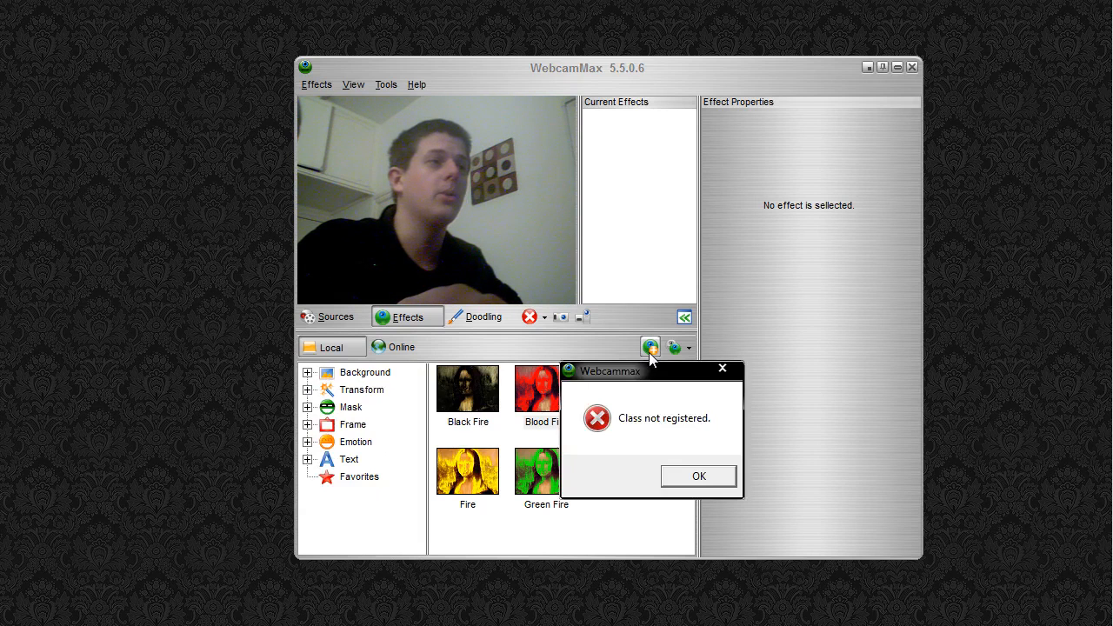
pyautogui.click(698, 476)
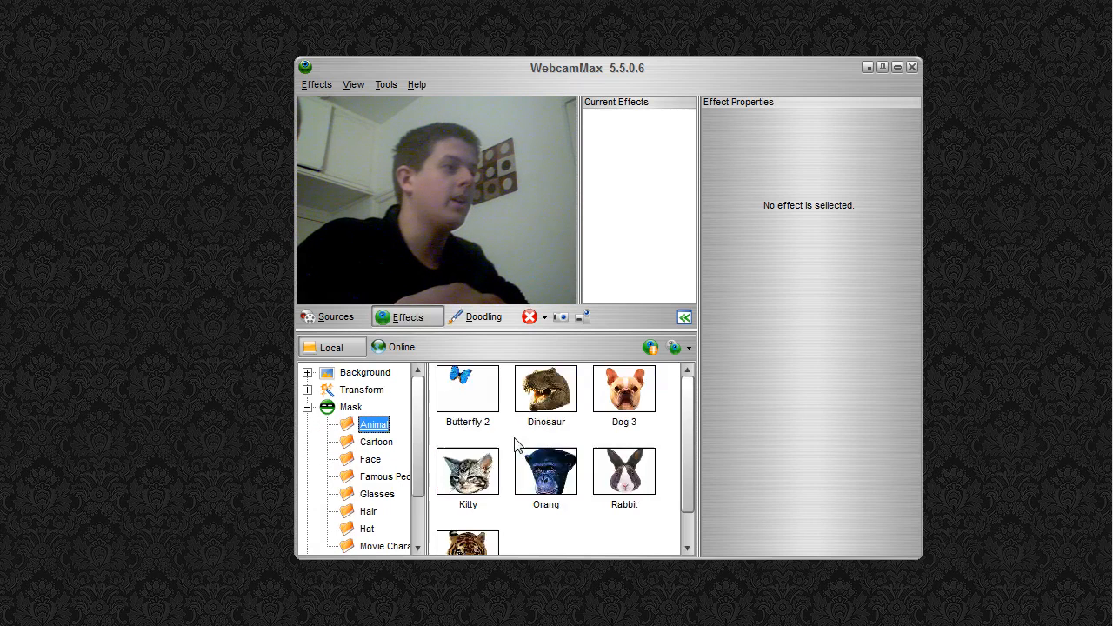
# Step: Browse the Face and Glasses masks, try the Read Glasses mask, then remove it
pyautogui.click(369, 459)
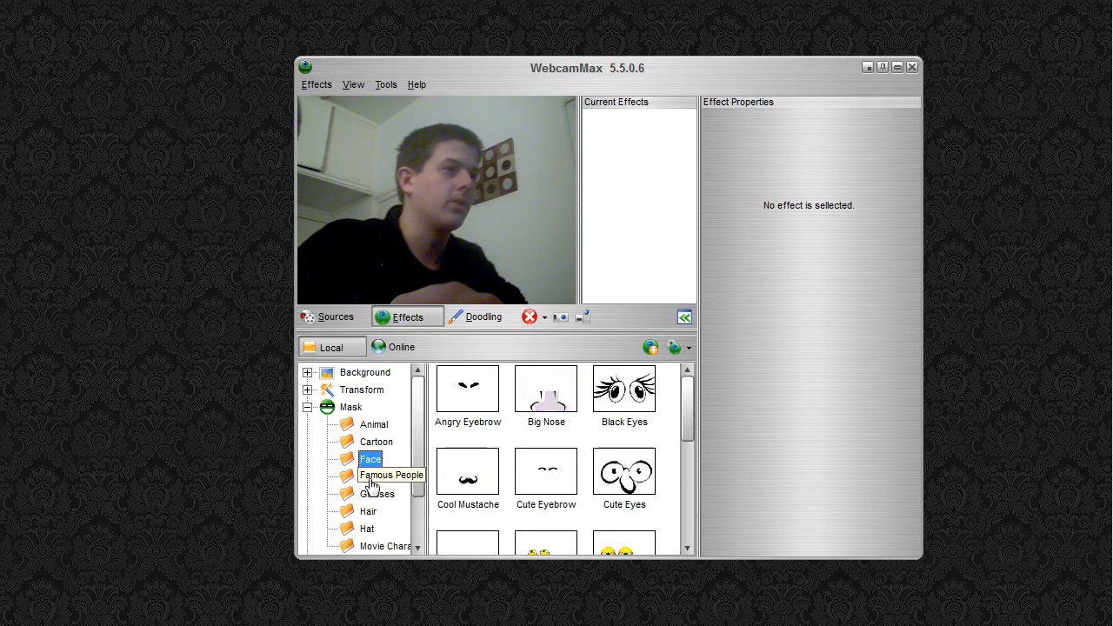
pyautogui.click(377, 494)
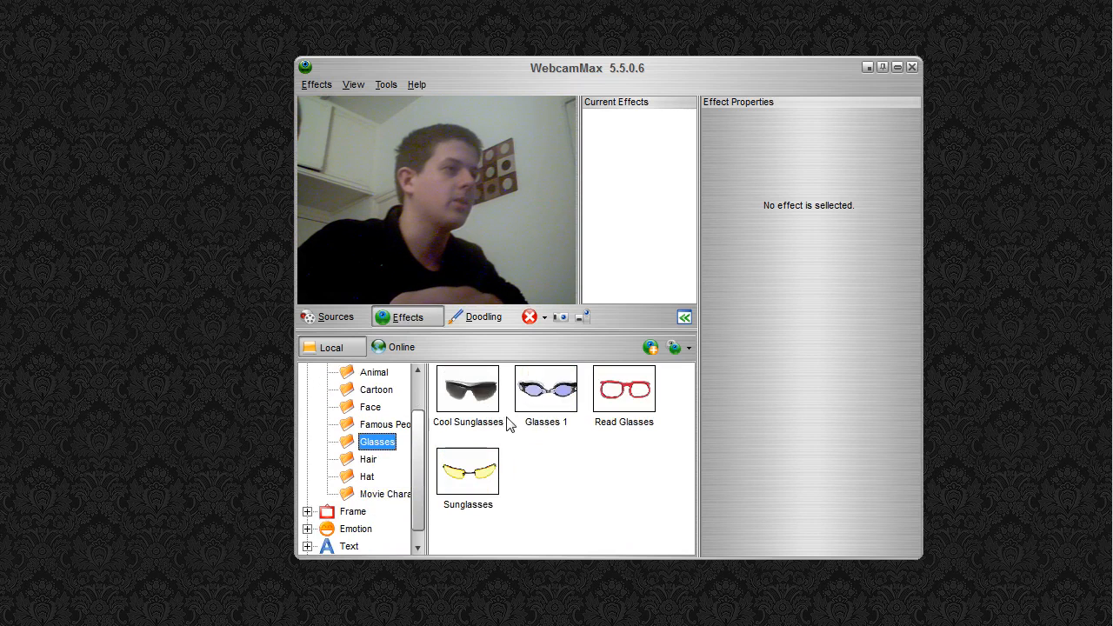
pyautogui.doubleClick(546, 390)
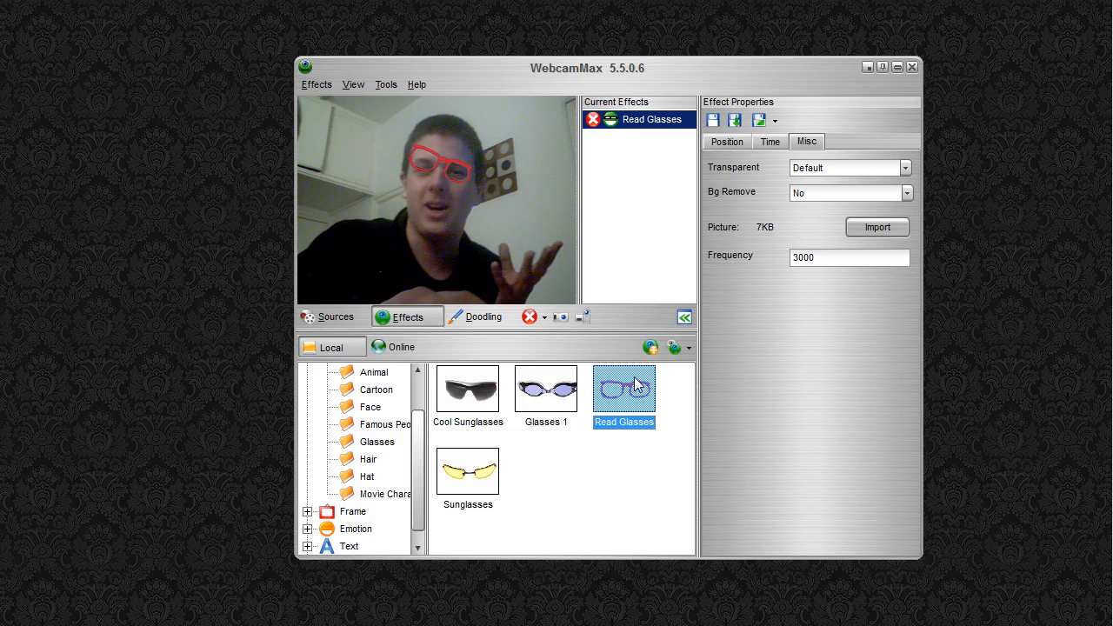
pyautogui.moveTo(636, 385)
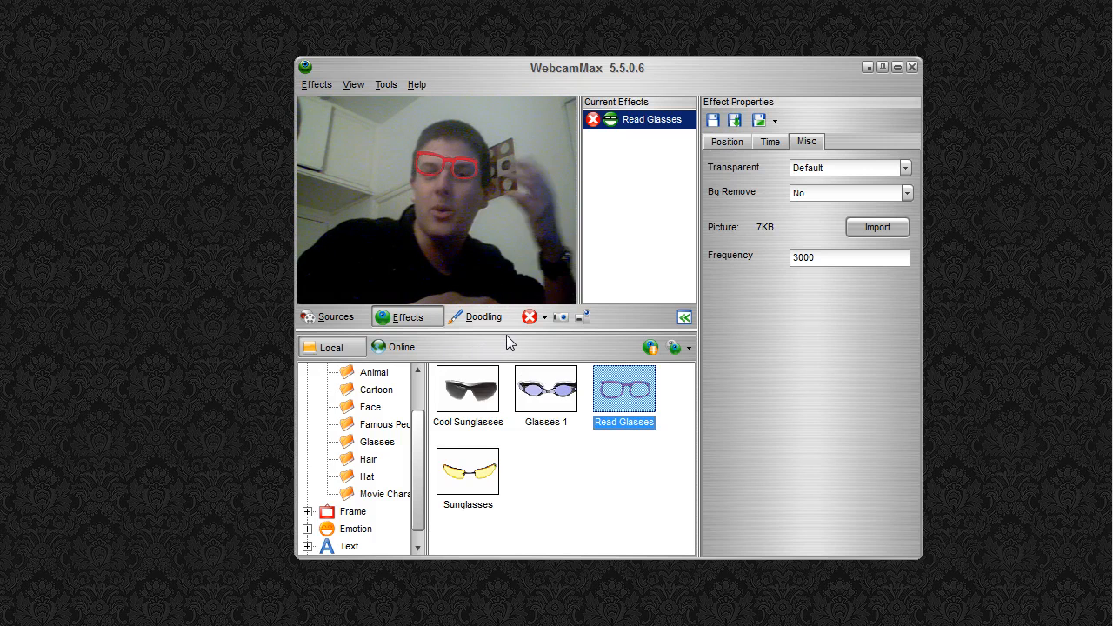
pyautogui.click(591, 118)
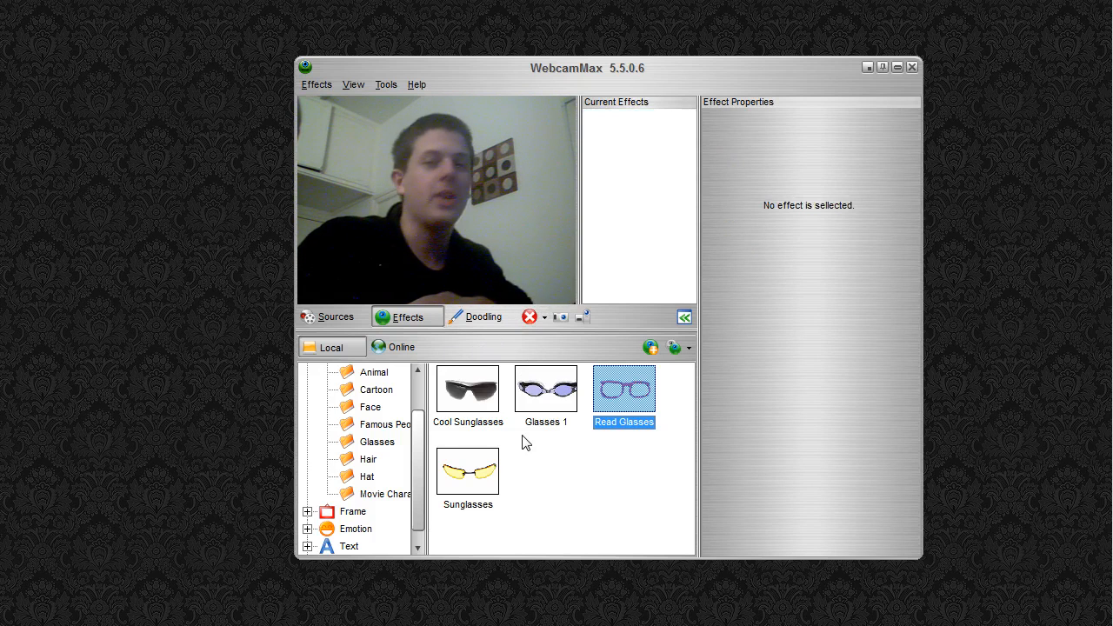
# Step: Try the Double V and Swirl I distorting-mirror effects, then remove the effect
pyautogui.scroll(3)
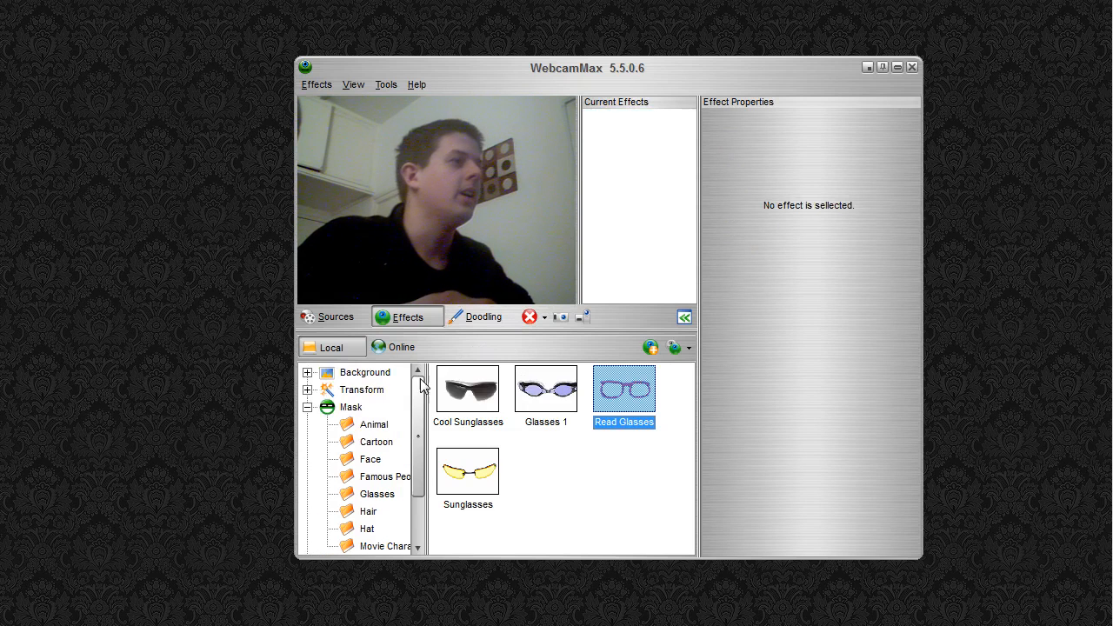
pyautogui.moveTo(398, 422)
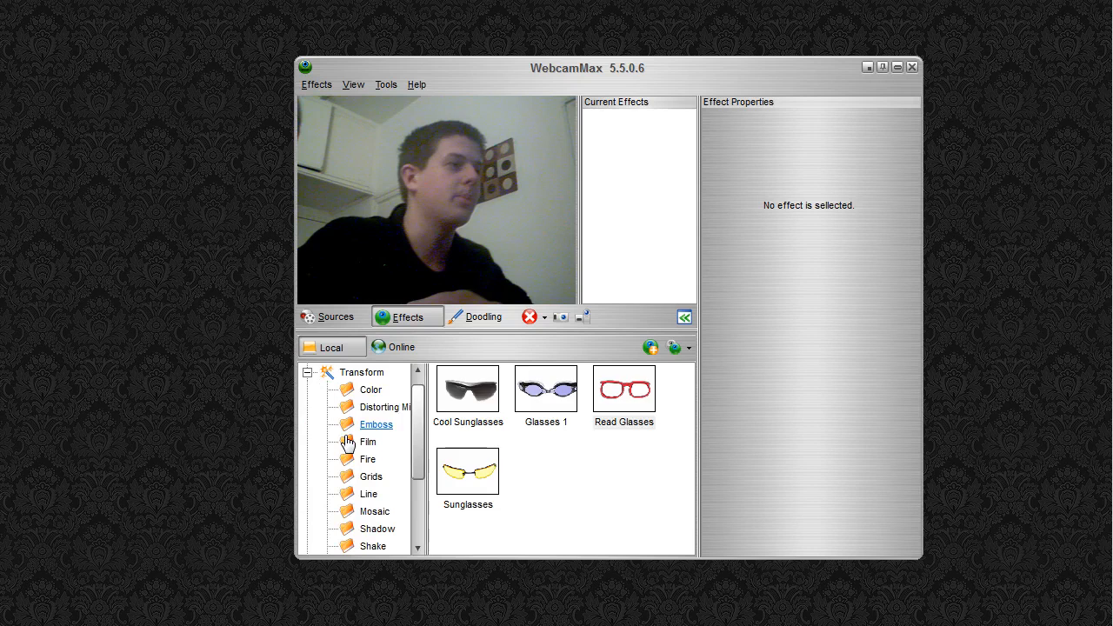
pyautogui.doubleClick(546, 390)
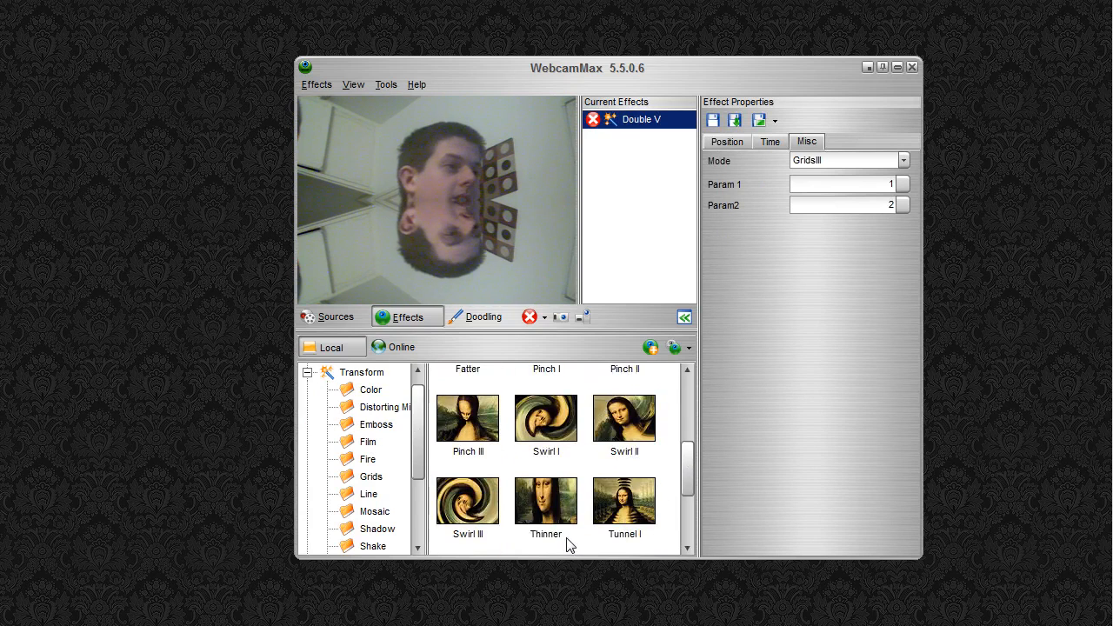
pyautogui.doubleClick(546, 417)
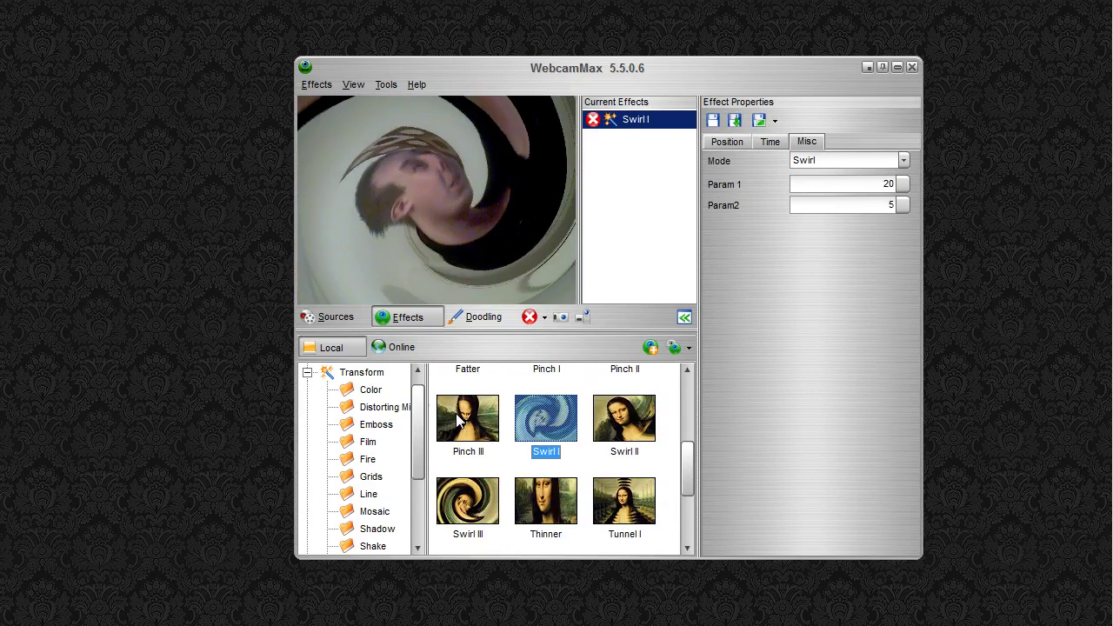
pyautogui.doubleClick(466, 500)
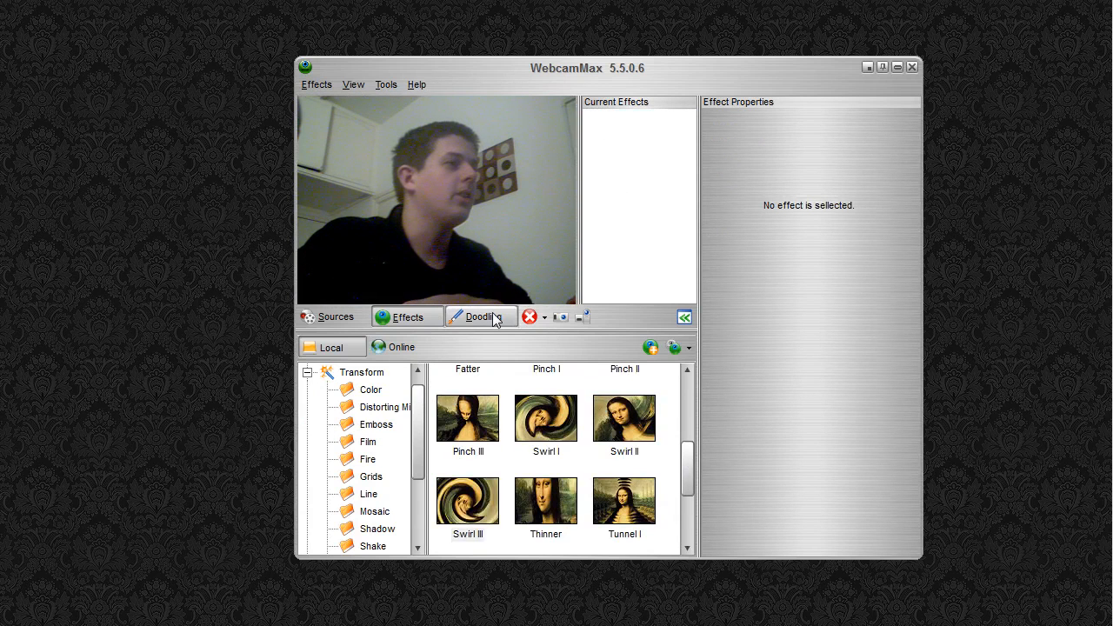
# Step: With the doodling tools, trace a cyan outline around the head on the webcam feed
pyautogui.click(480, 316)
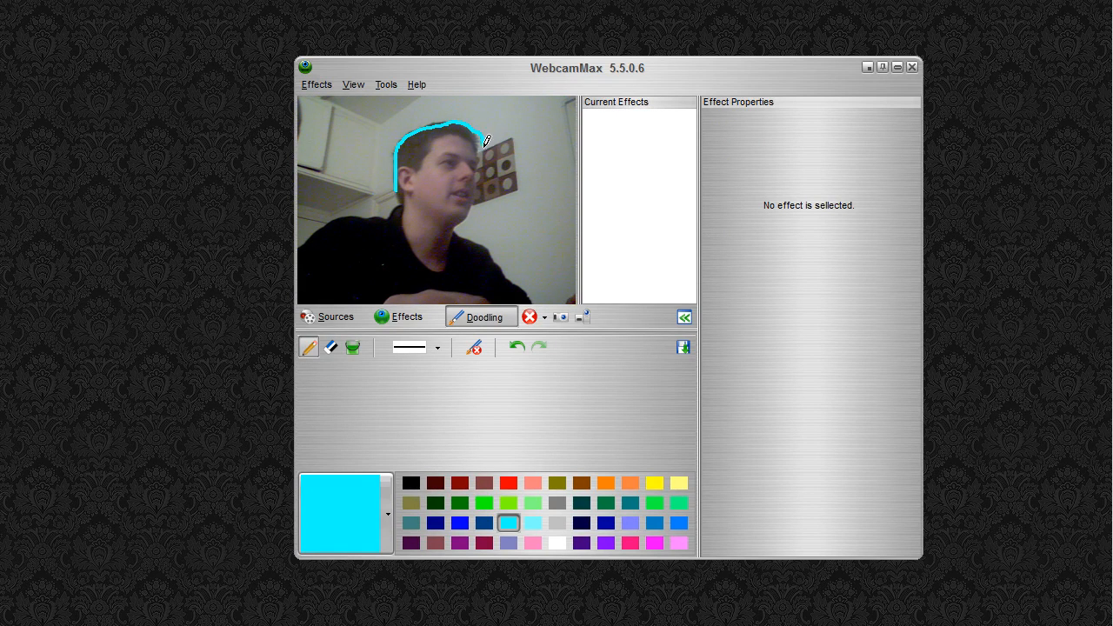
pyautogui.moveTo(486, 141); pyautogui.dragTo(461, 217)
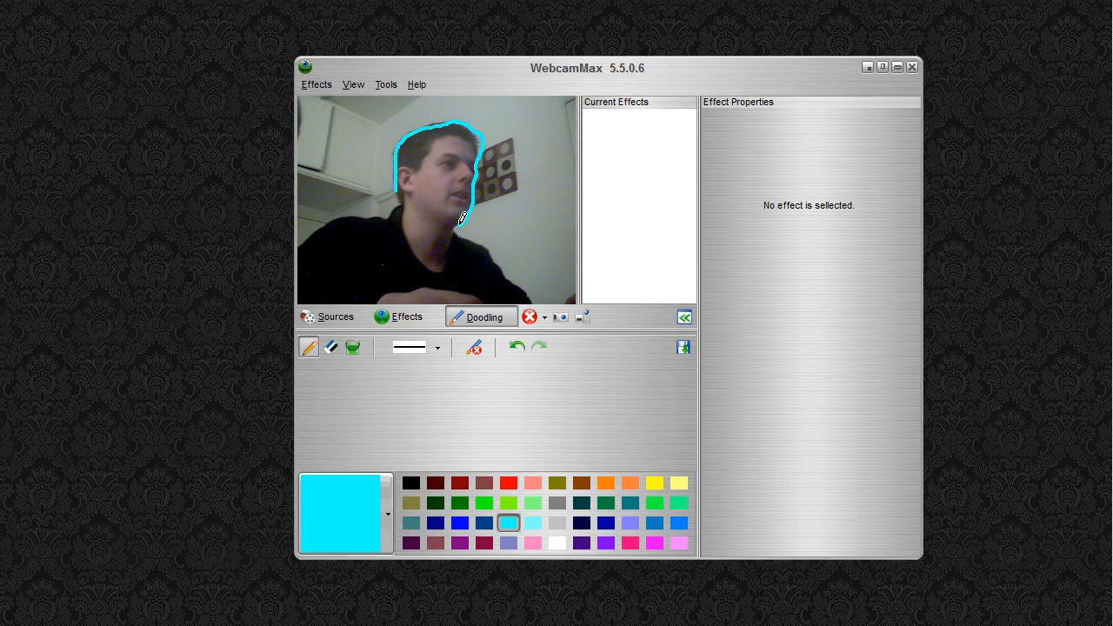